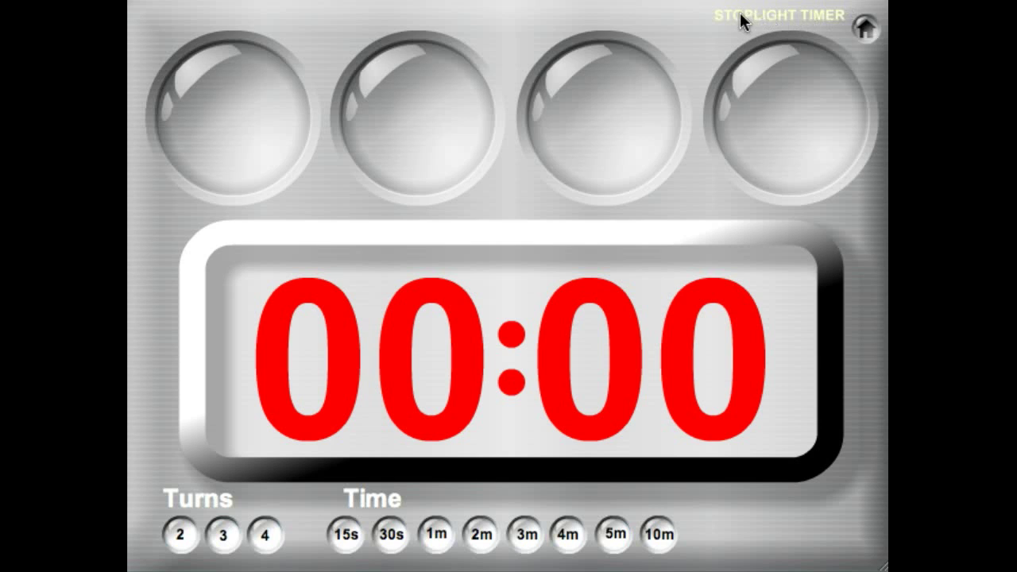
mouse_move(274, 84)
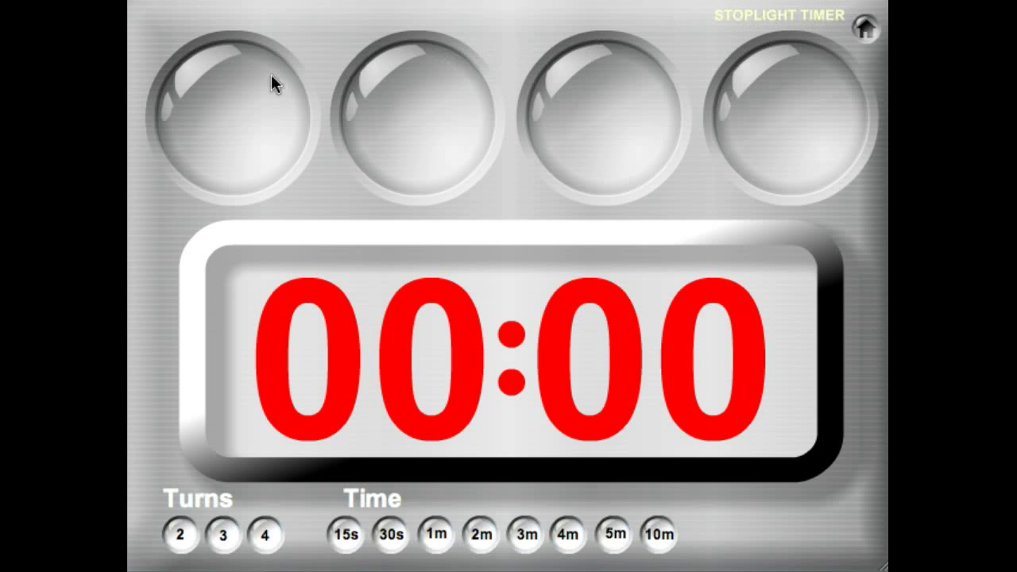
mouse_move(598, 76)
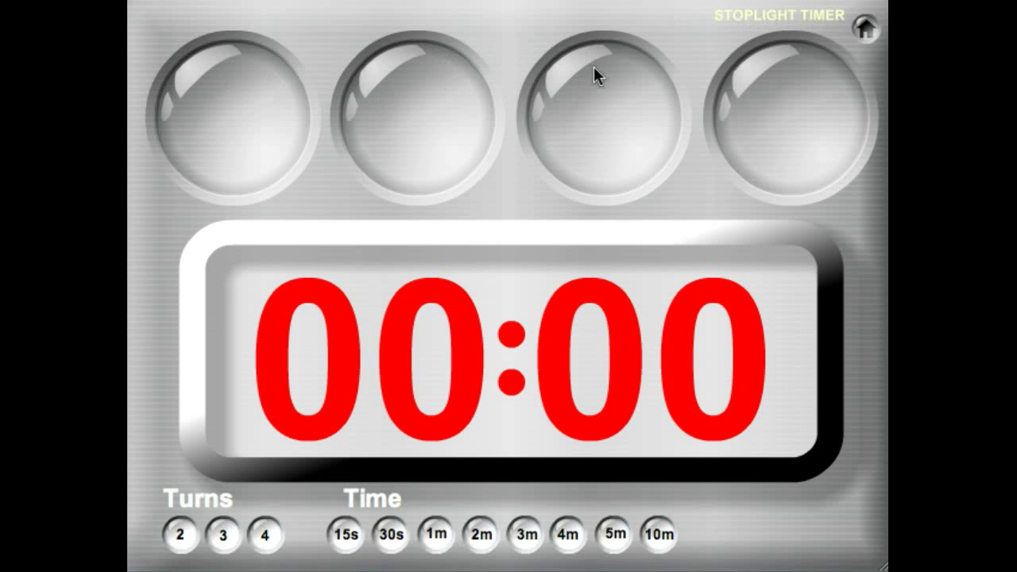
mouse_move(380, 127)
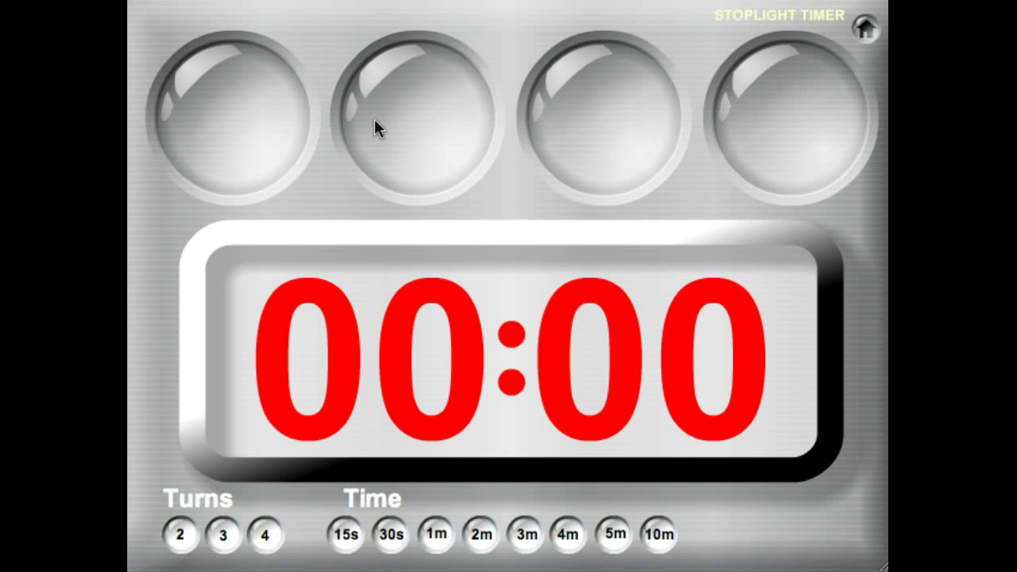
mouse_move(256, 123)
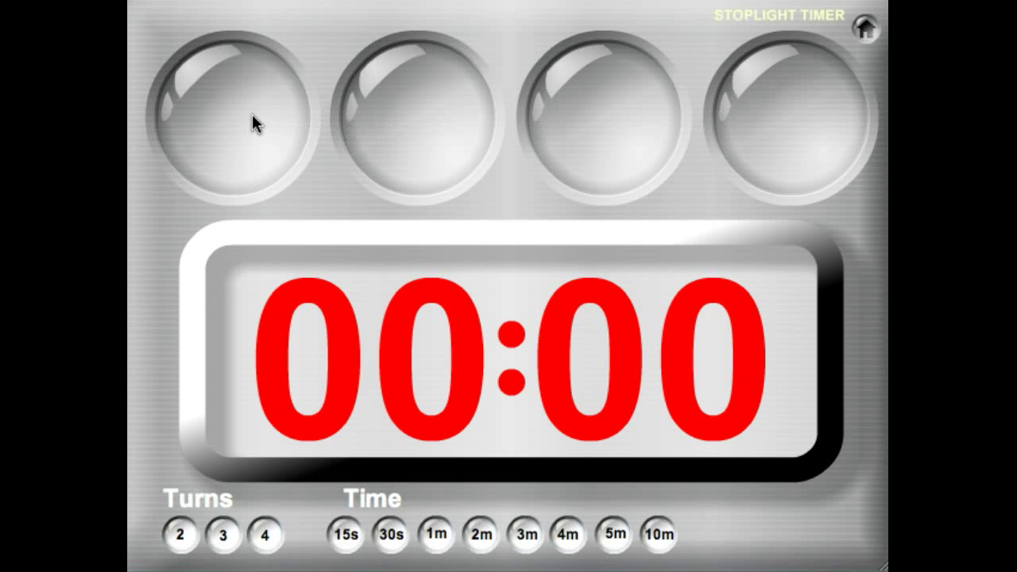
mouse_move(222, 135)
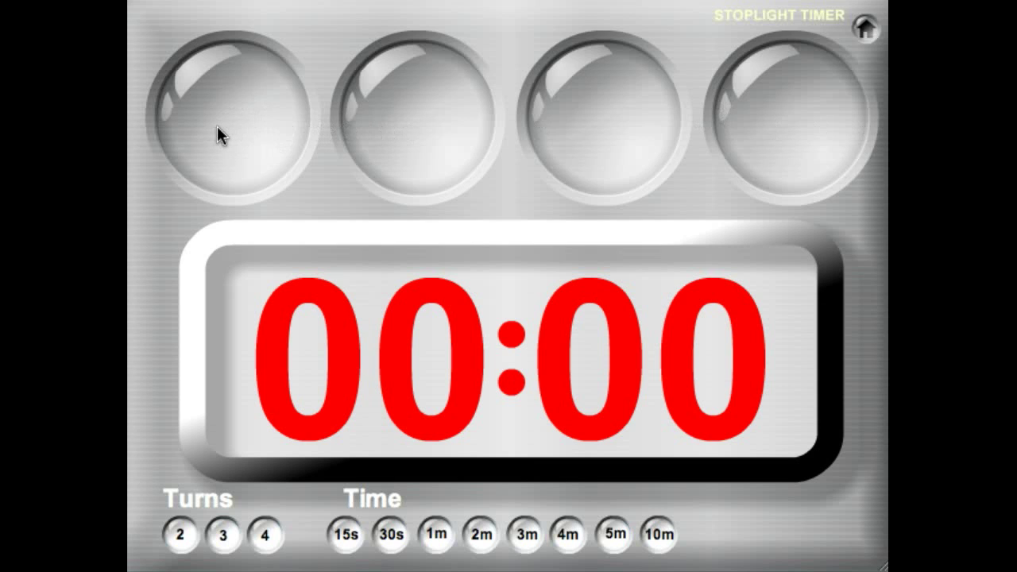
mouse_move(252, 123)
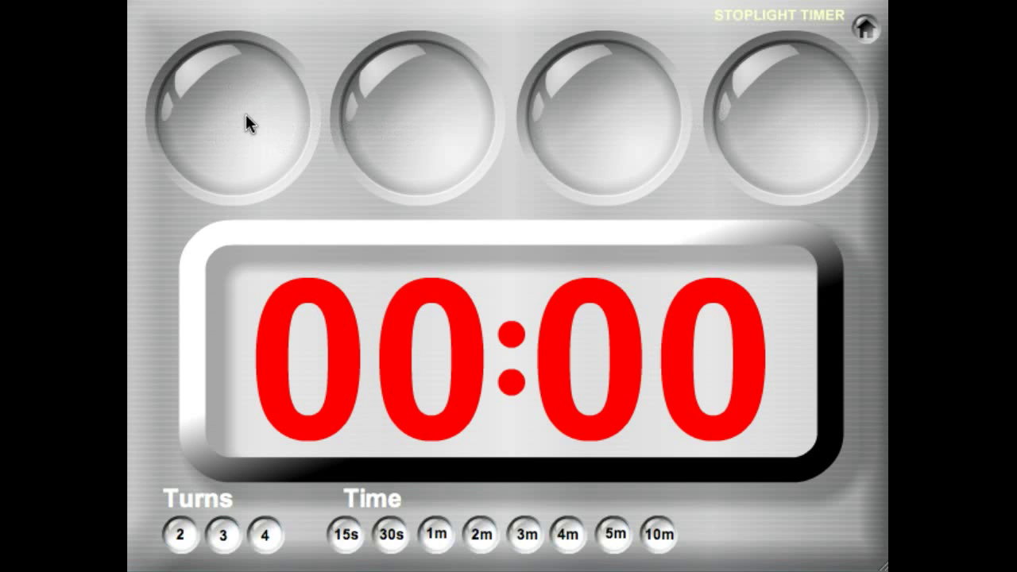
Step: Choose 2 turns and start a 15-second Stoplight countdown
left_click(181, 533)
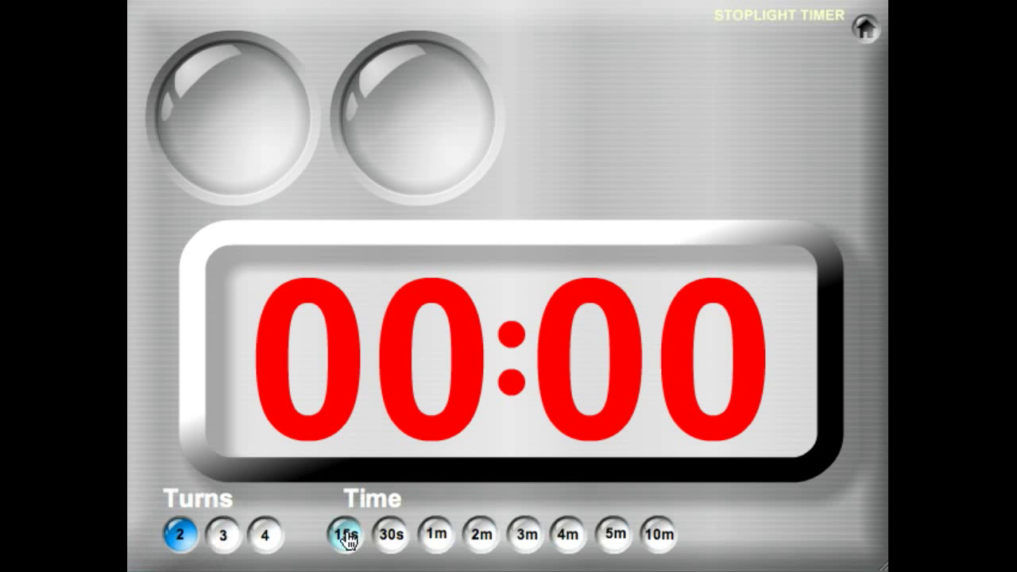
left_click(345, 534)
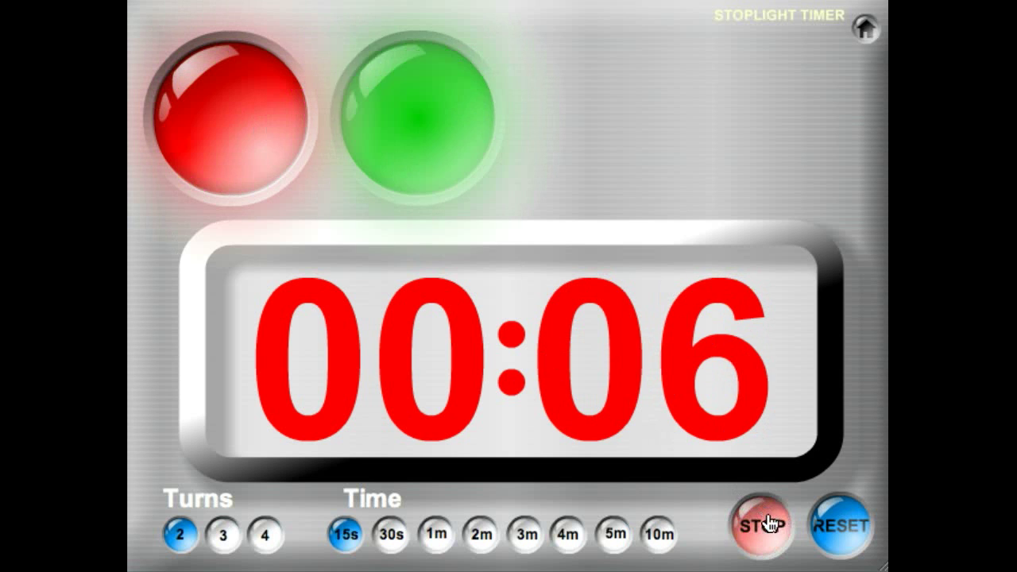
Step: Pause and resume the countdown, then dismiss the Time's Up alarm, resetting to 00:00
left_click(764, 524)
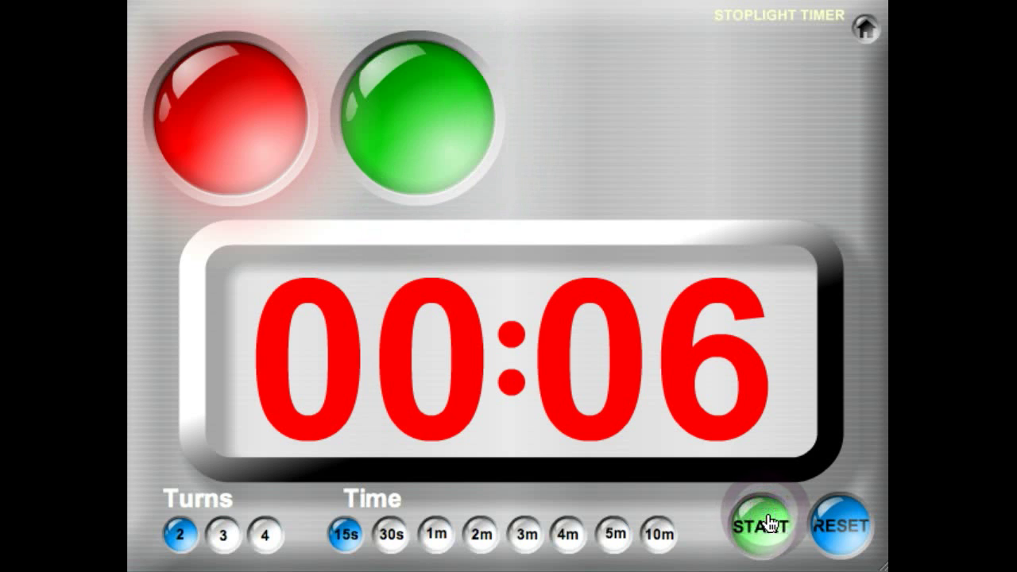
left_click(761, 526)
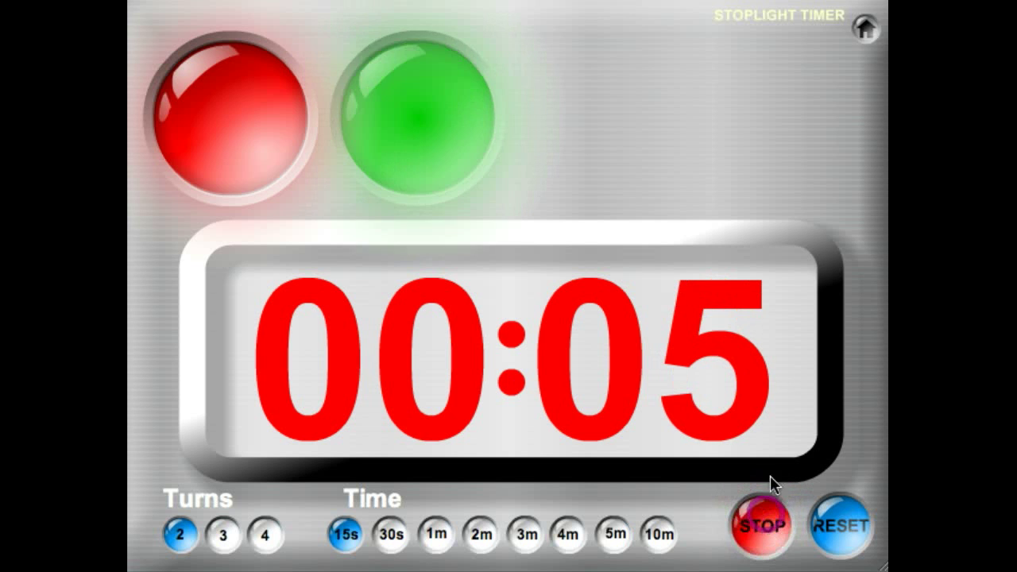
mouse_move(793, 137)
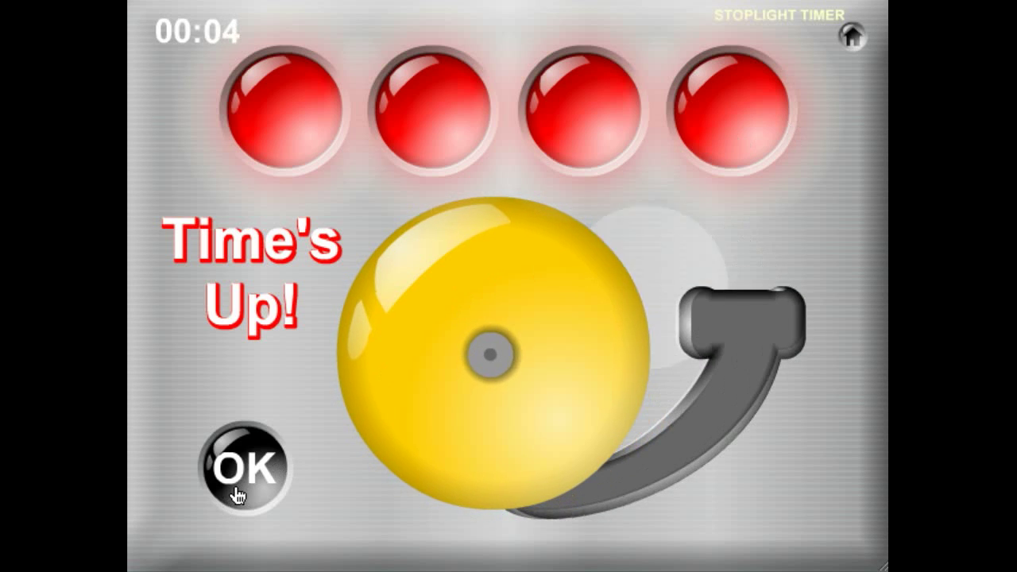
left_click(246, 465)
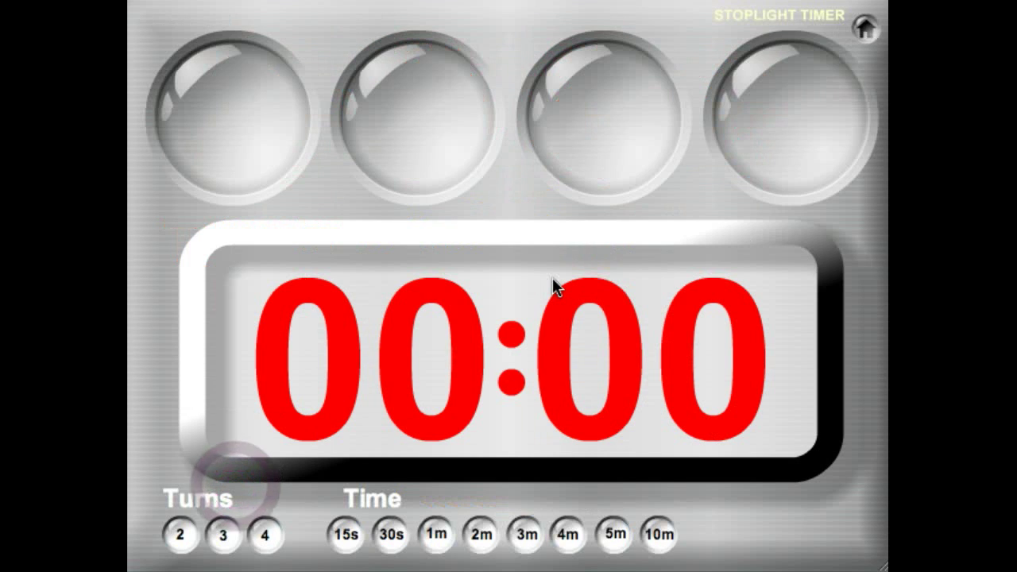